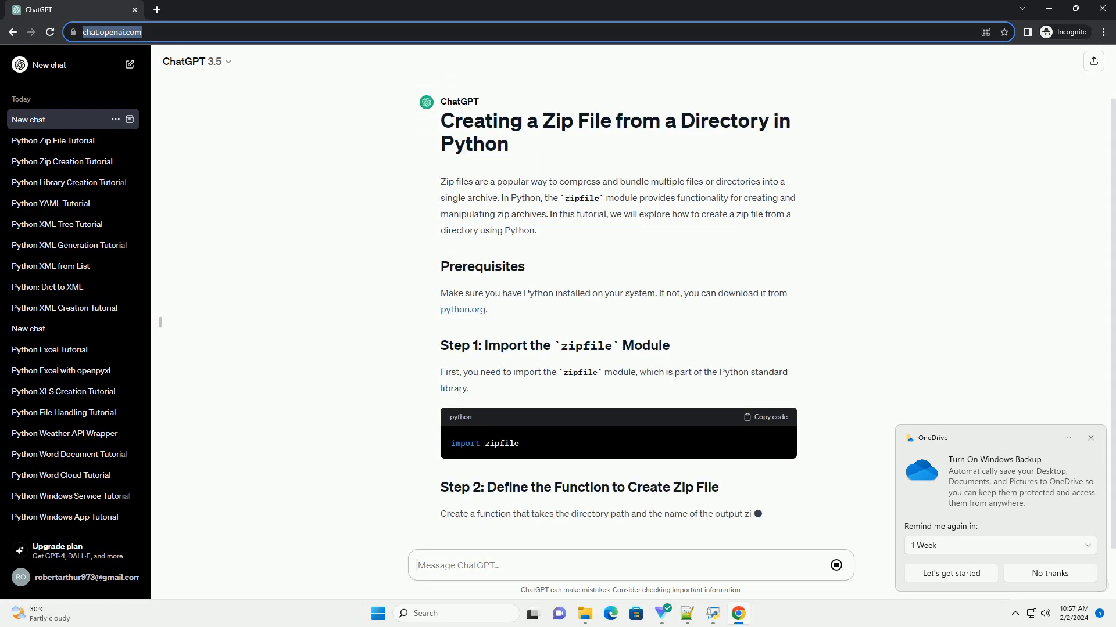
# Scroll through the streaming reply to read Steps 2 and 3 of the zipfile tutorial until Step 4 appears.
pyautogui.scroll(-3)
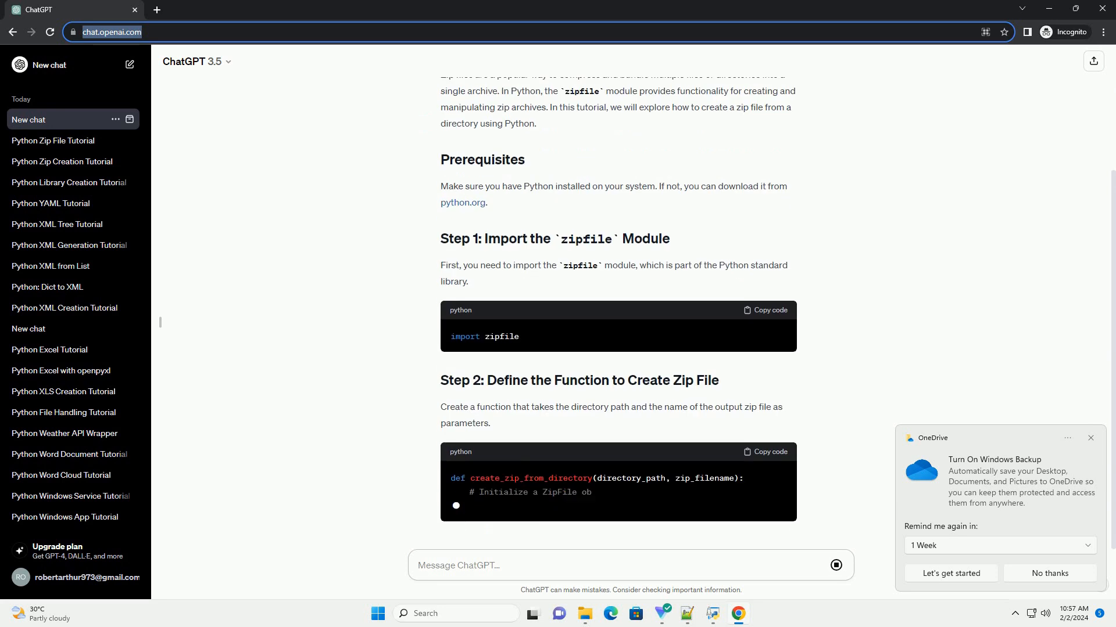
pyautogui.scroll(3)
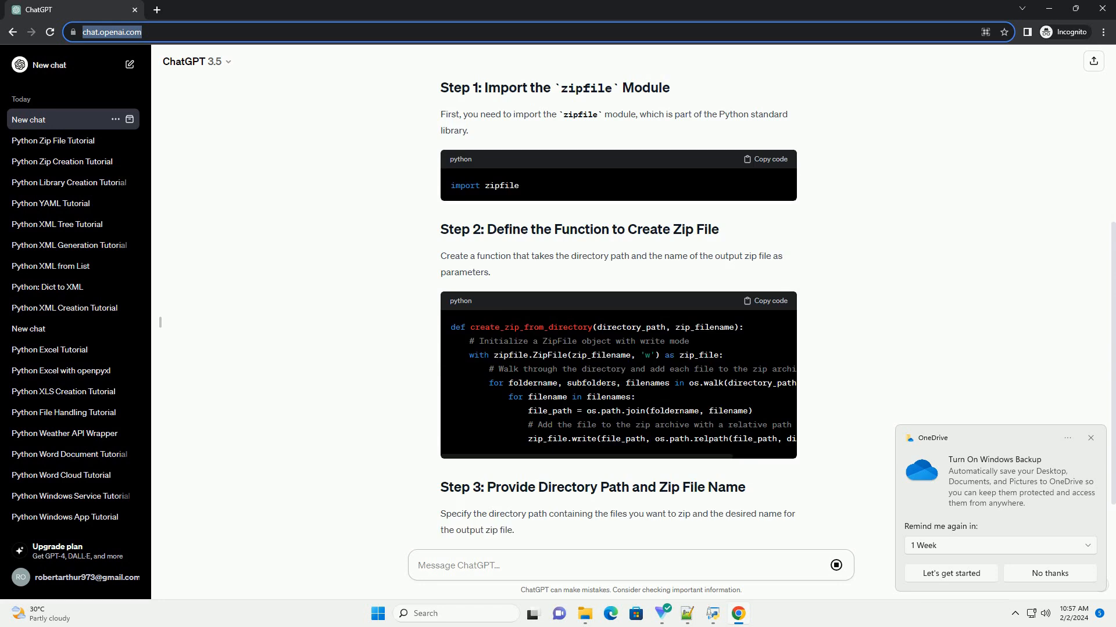
pyautogui.scroll(-3)
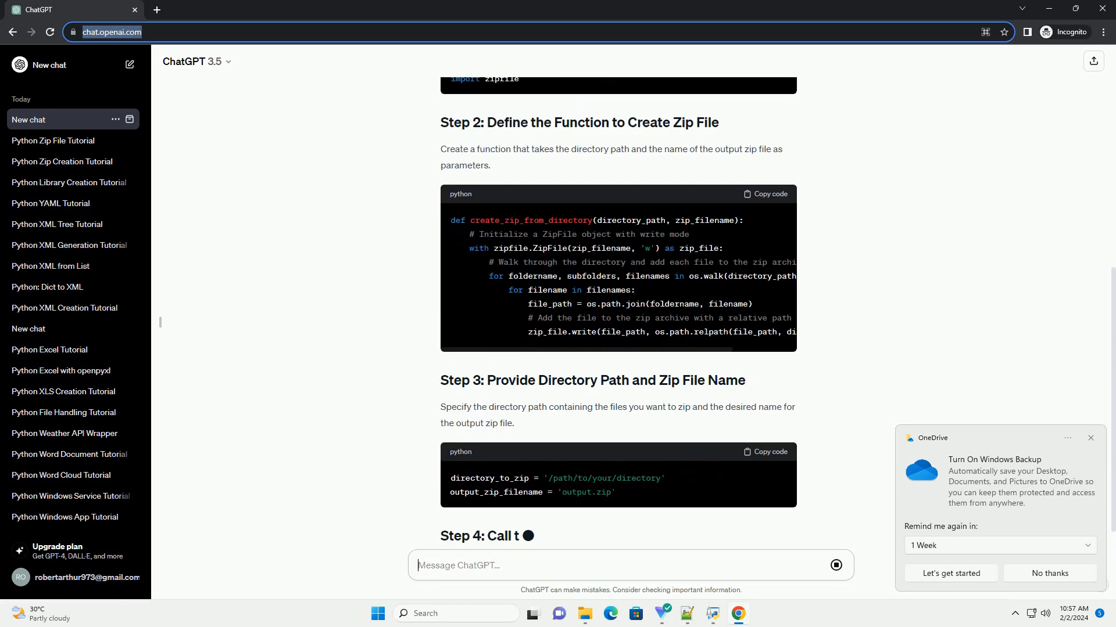
pyautogui.scroll(-3)
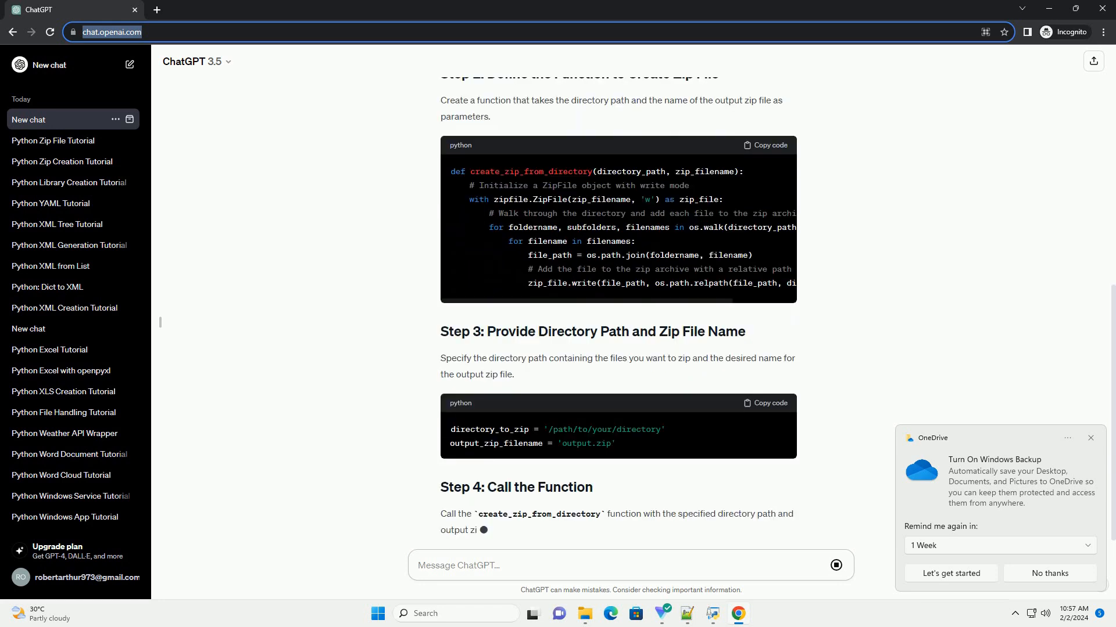
# Scroll down past Step 4 to reach the Complete Example code block as it is written.
pyautogui.scroll(-3)
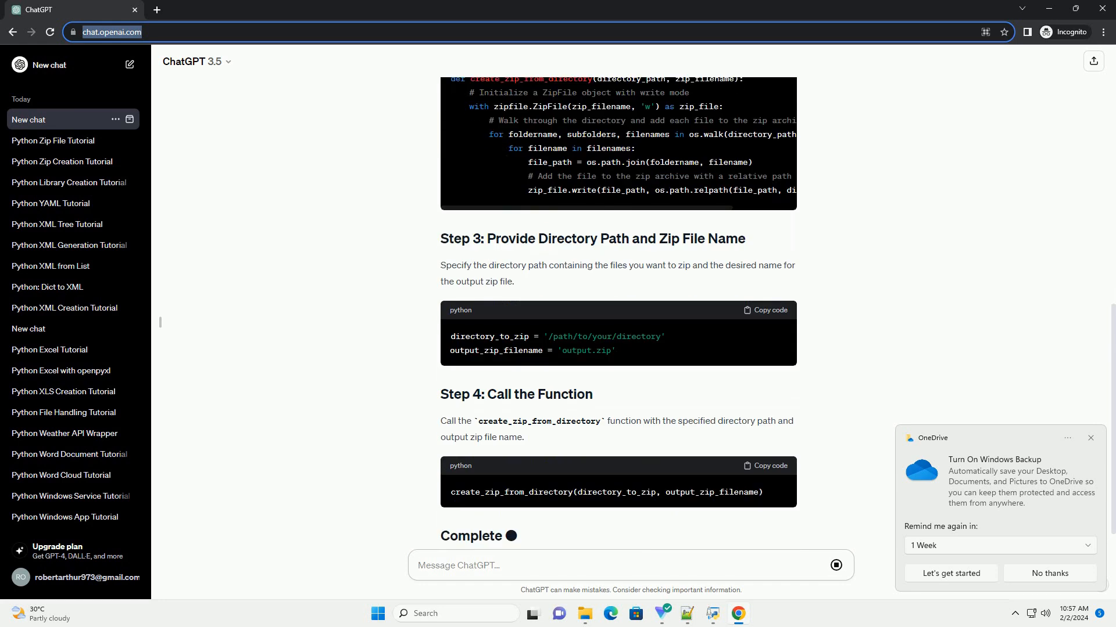
pyautogui.scroll(-3)
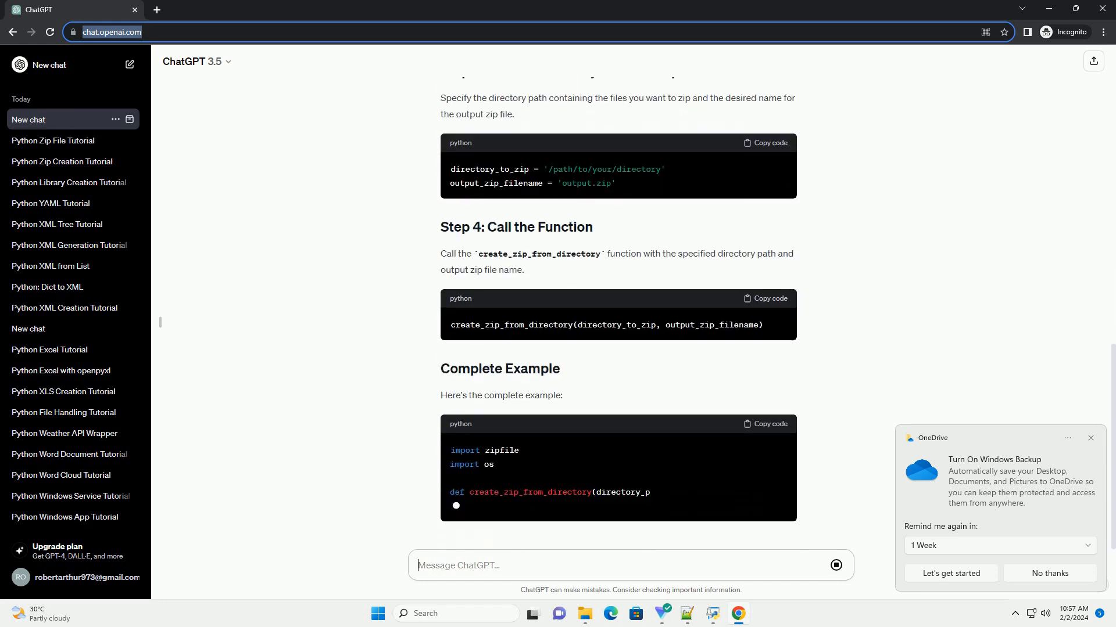
pyautogui.scroll(-3)
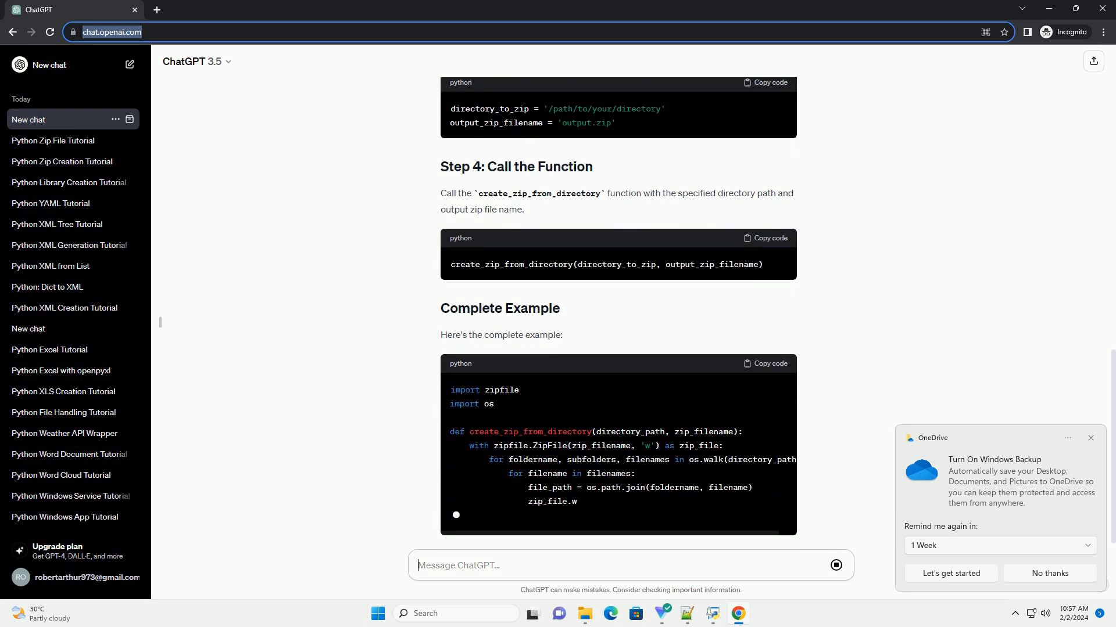
pyautogui.scroll(-3)
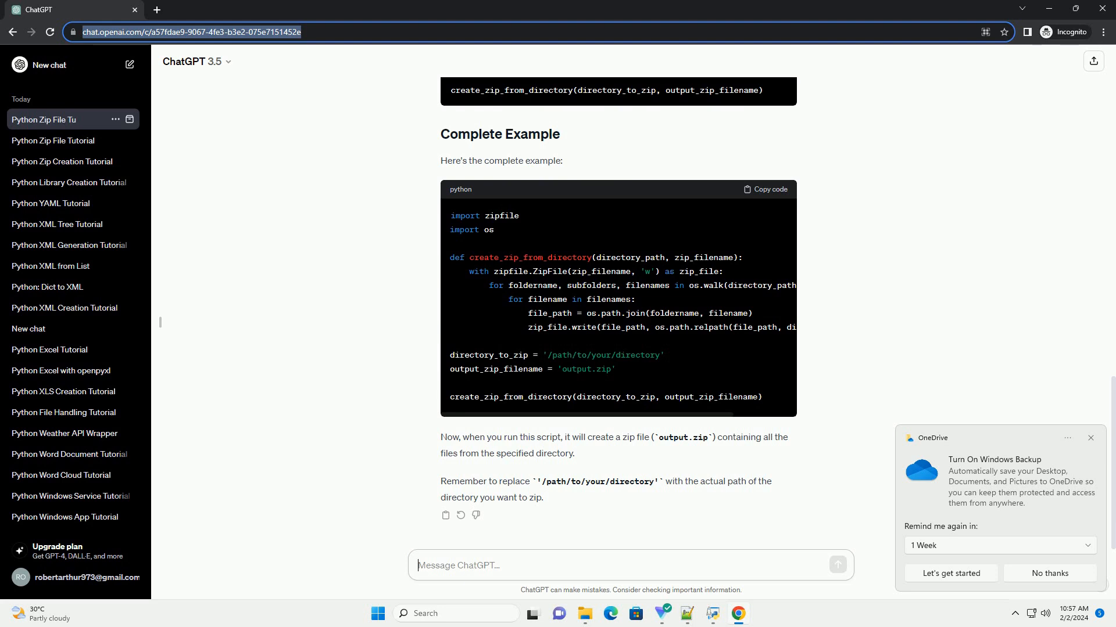
# Select the finished conversation, now titled 'Python Zip File Tutorial', in the sidebar.
pyautogui.click(53, 118)
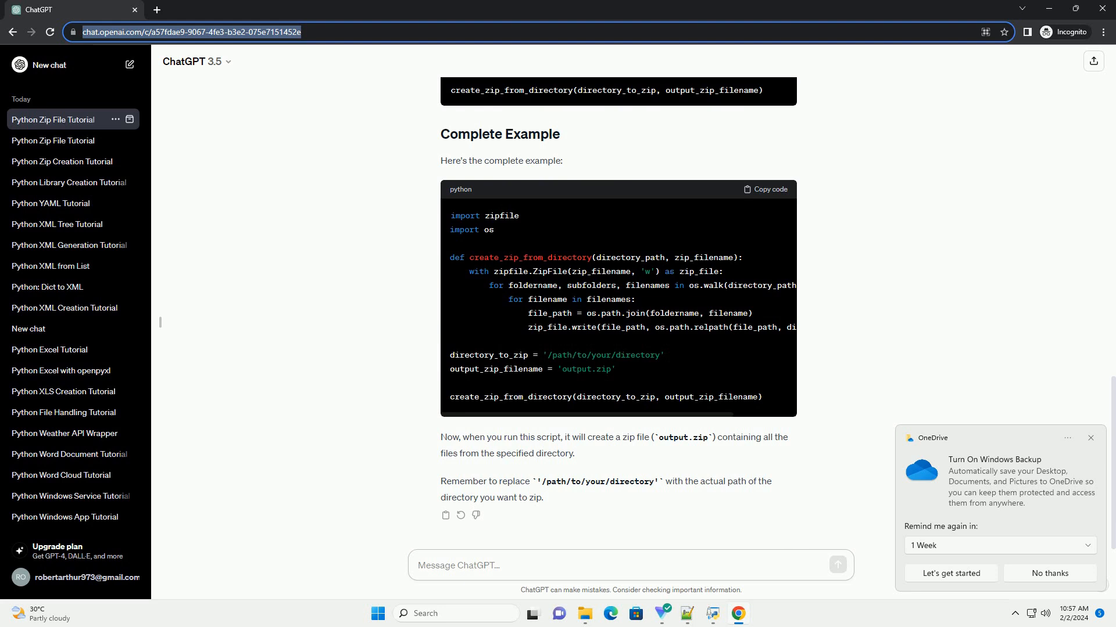